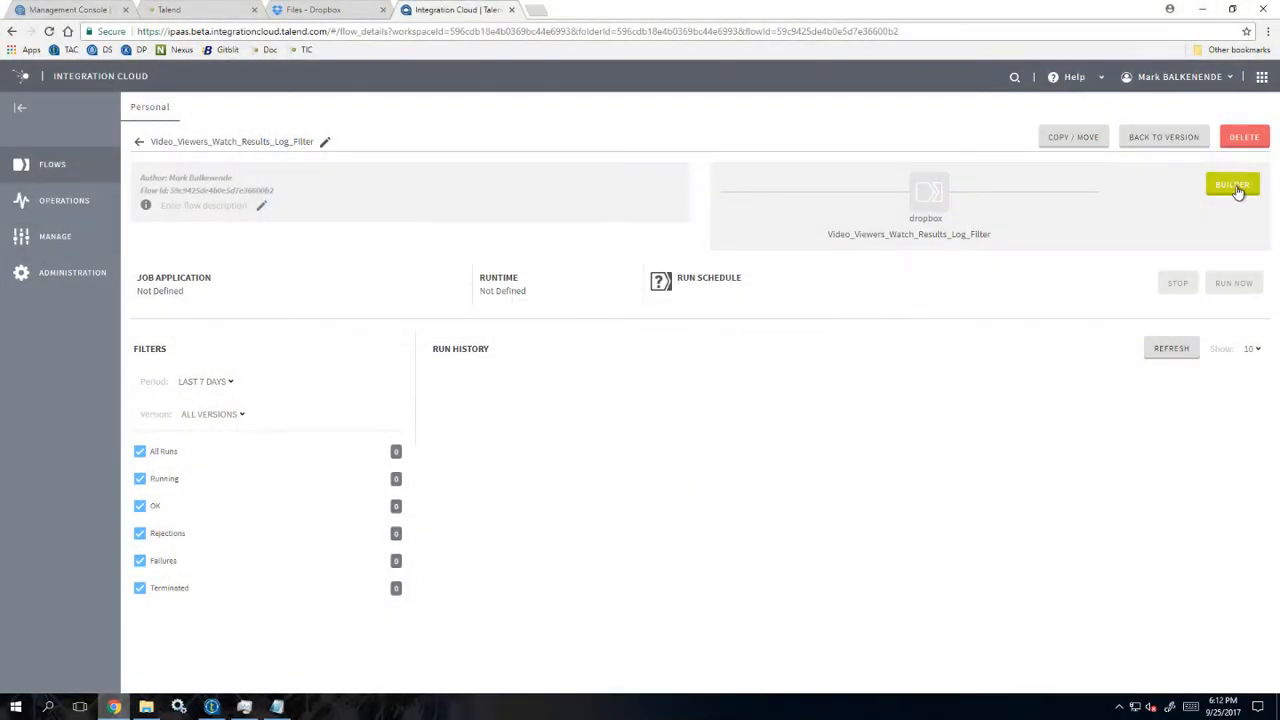
View the job's flow builder, then go to the Manage jobs list in the Personal workspace.
left_click(1232, 185)
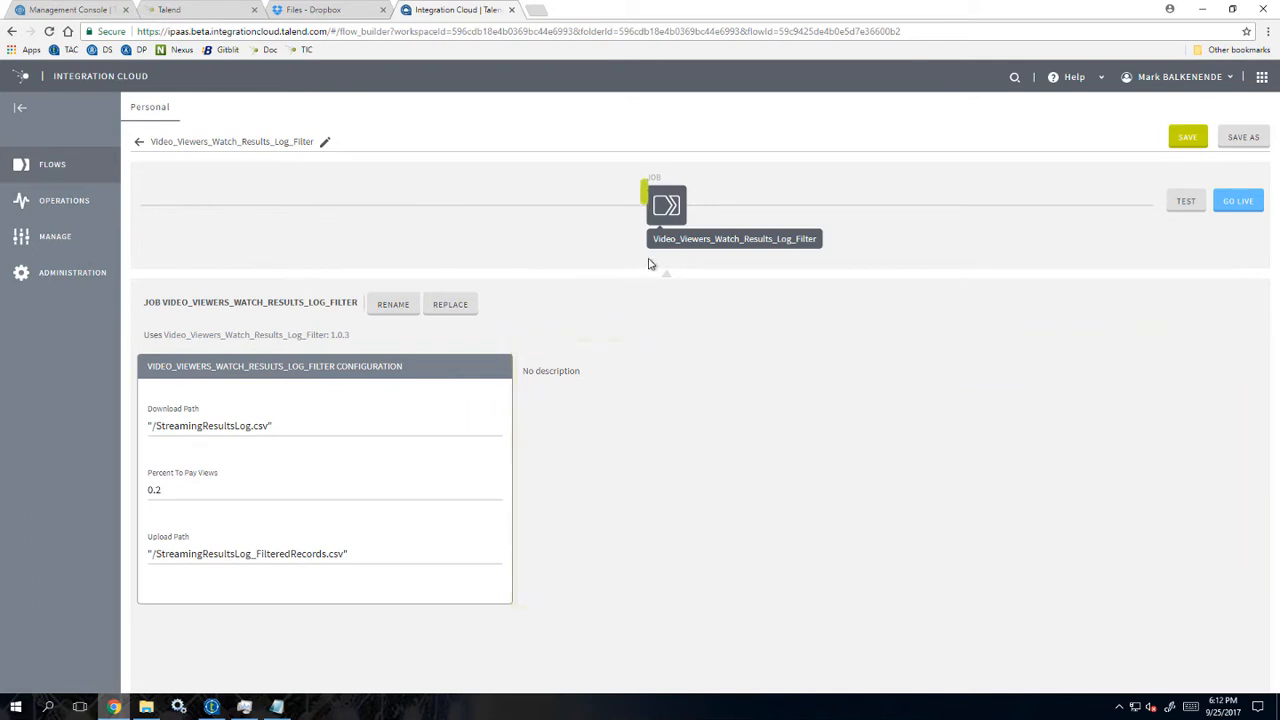
left_click(666, 205)
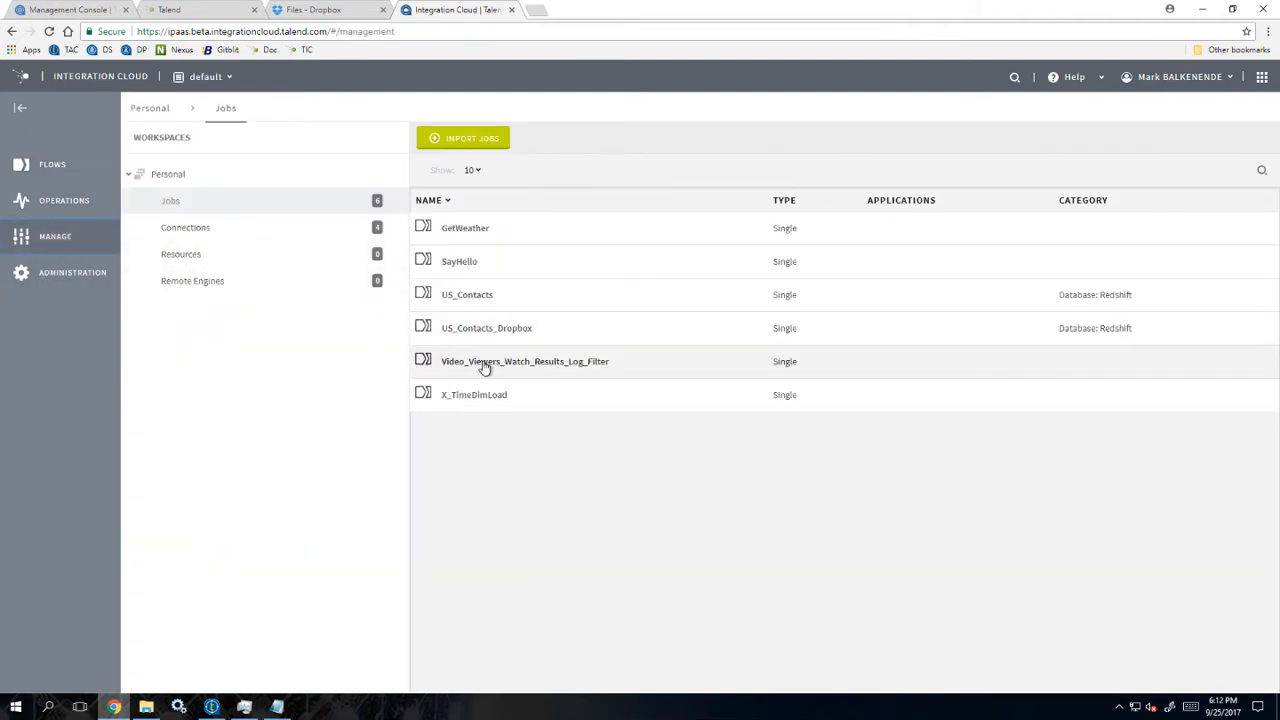
Show the details page of the Video_Viewers_Watch_Results_Log_Filter job.
left_click(525, 361)
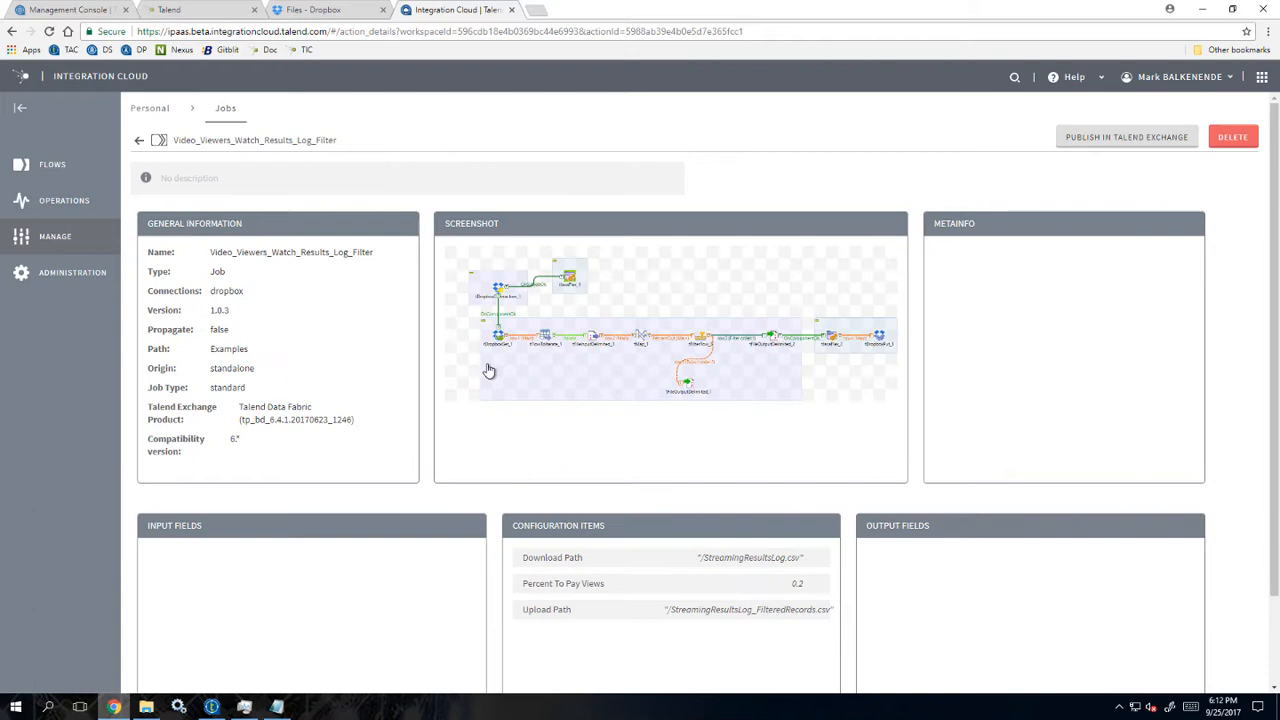
mouse_move(190, 196)
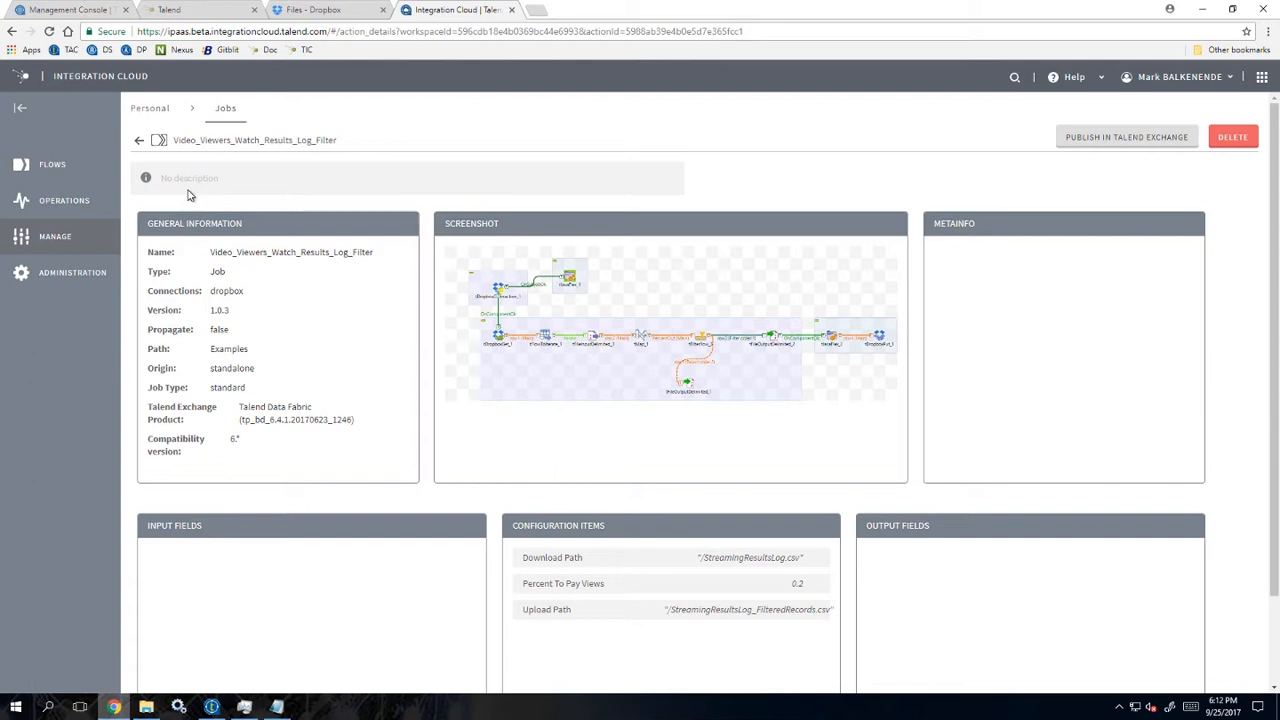
mouse_move(224, 578)
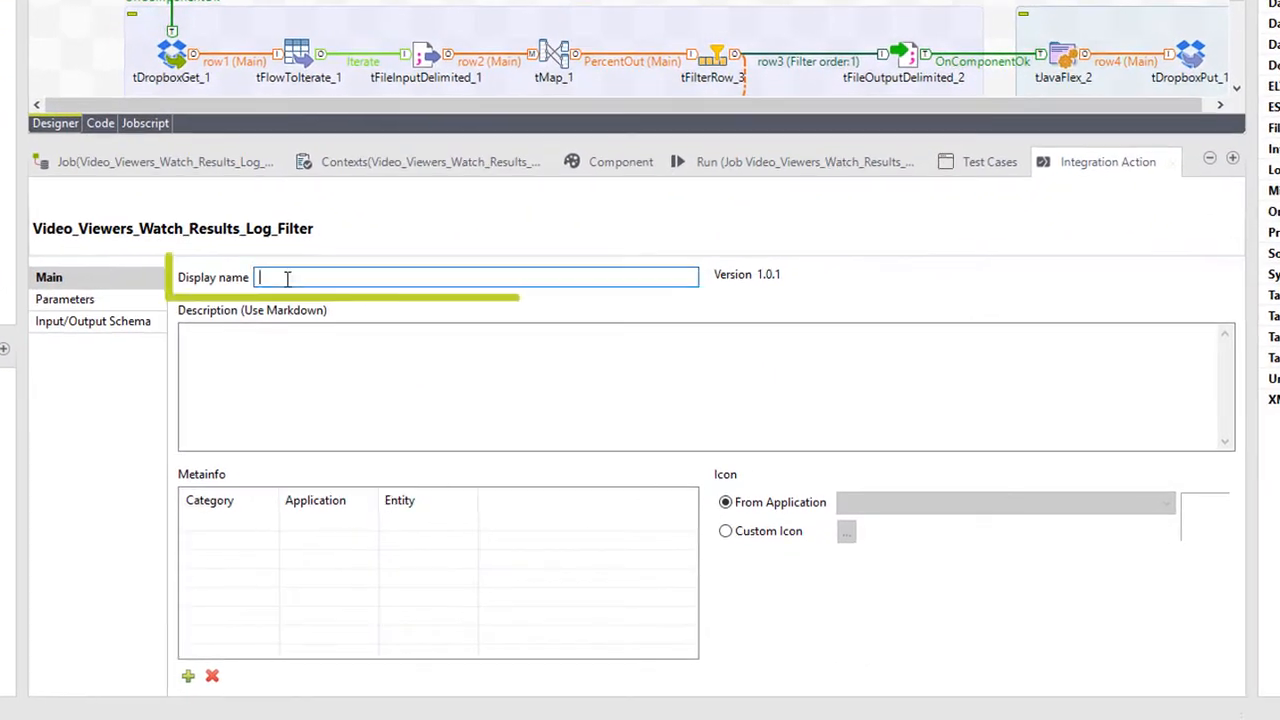
Name the job 'Video Viewers Watch Results Log' and describe it as connecting to Dropbox with the following parameters.
type("Video Viewers W")
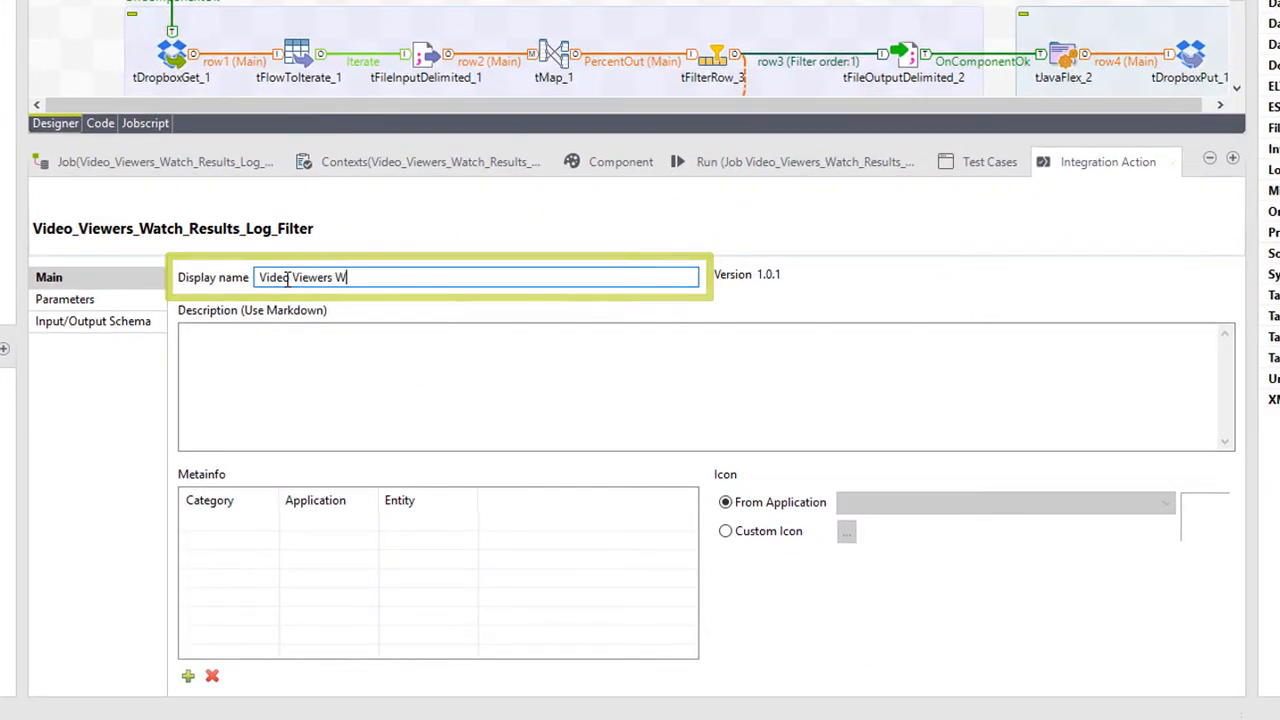
type("atch Results Log")
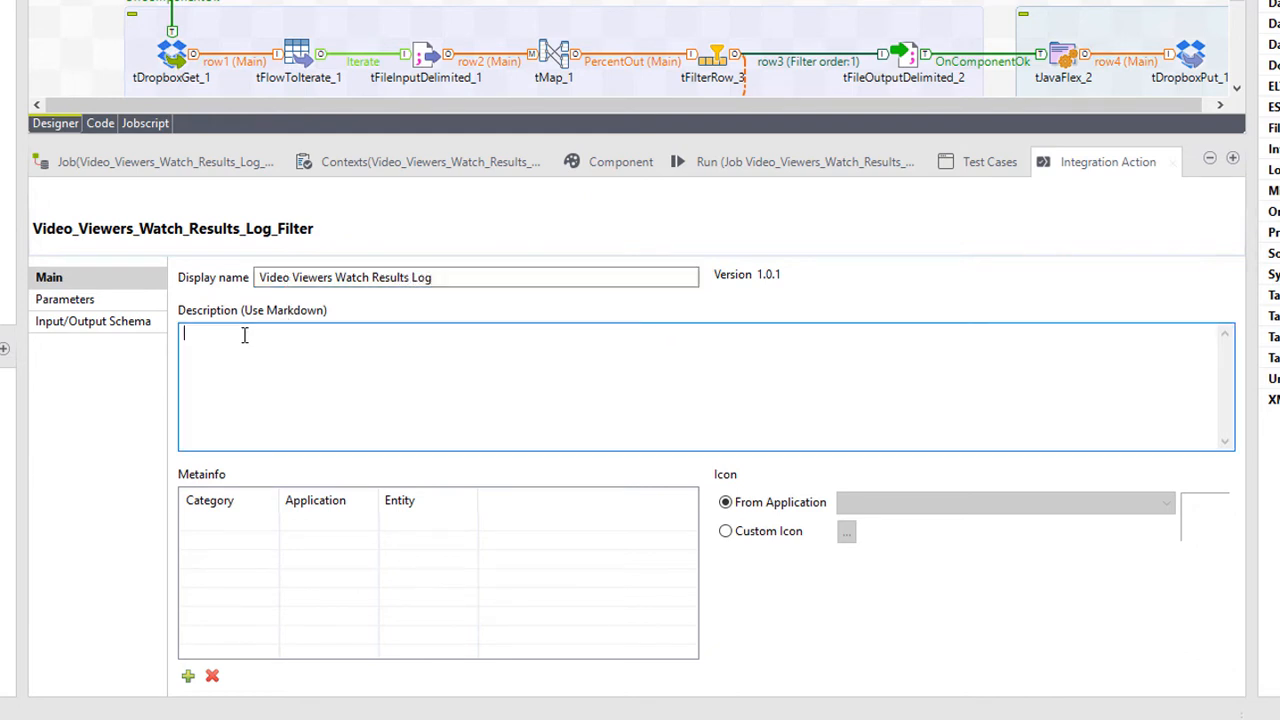
type("This job")
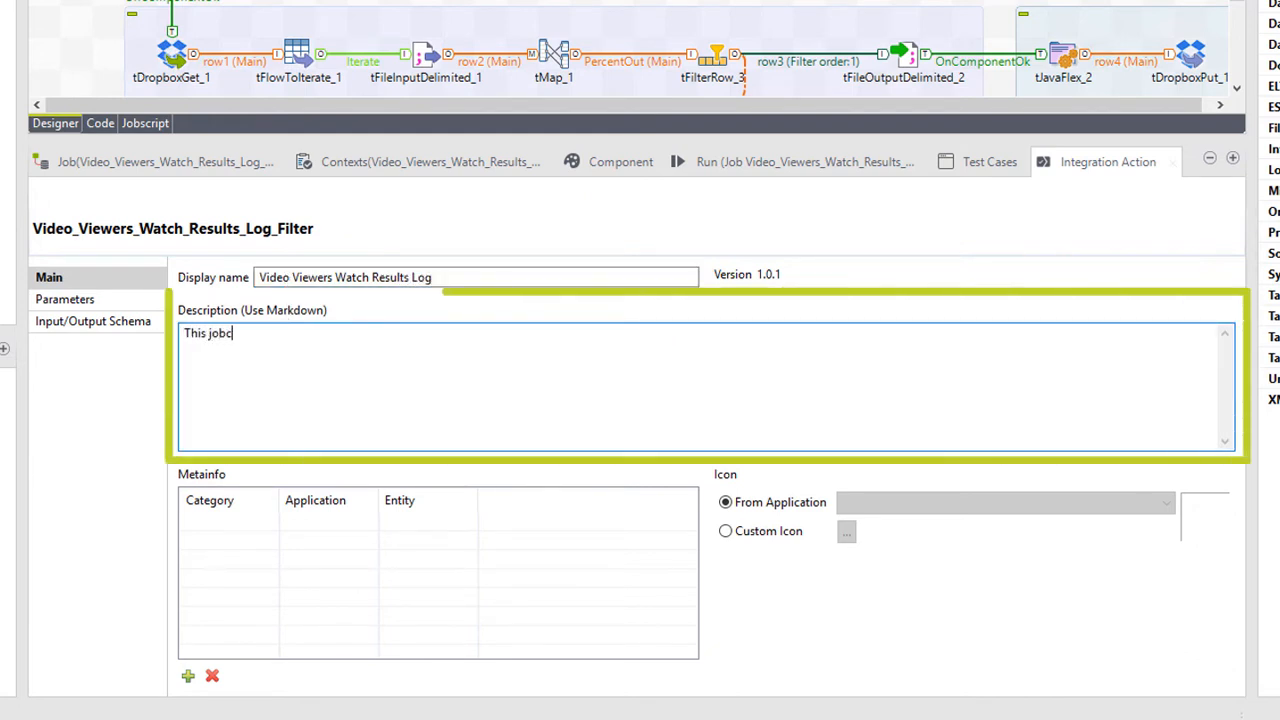
type("connects to Drop")
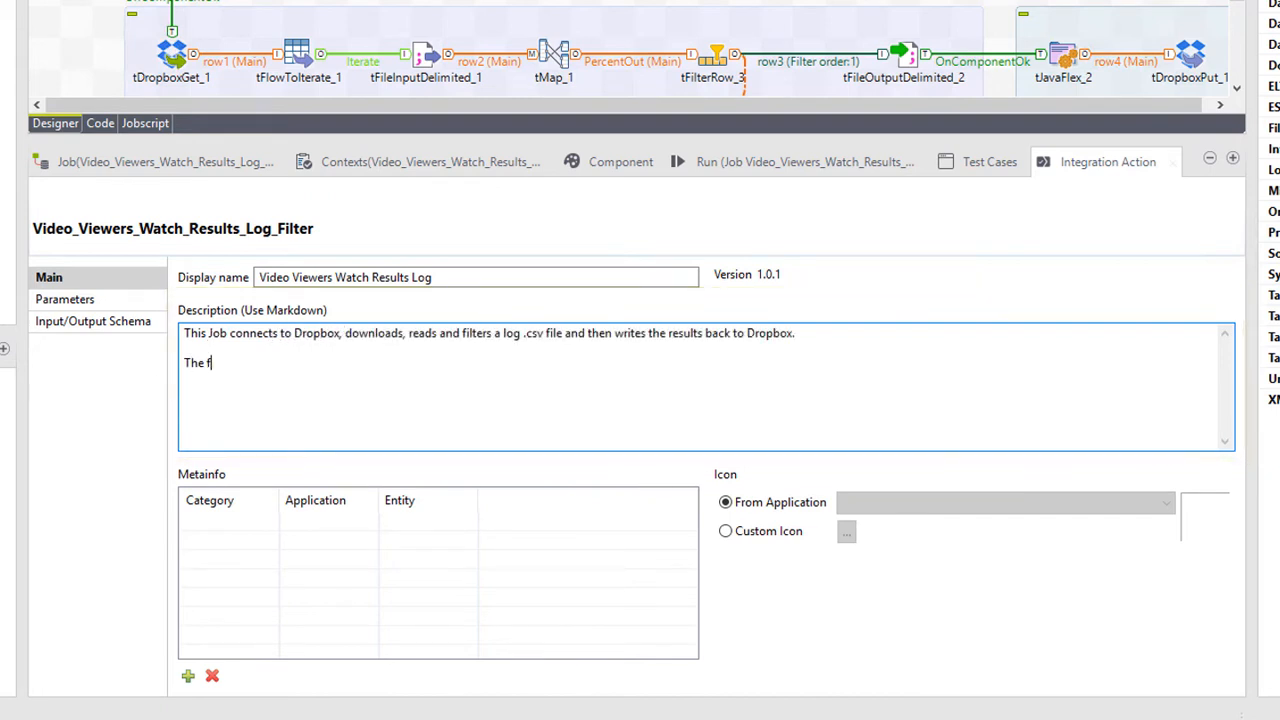
type("ollowing parameters are required:")
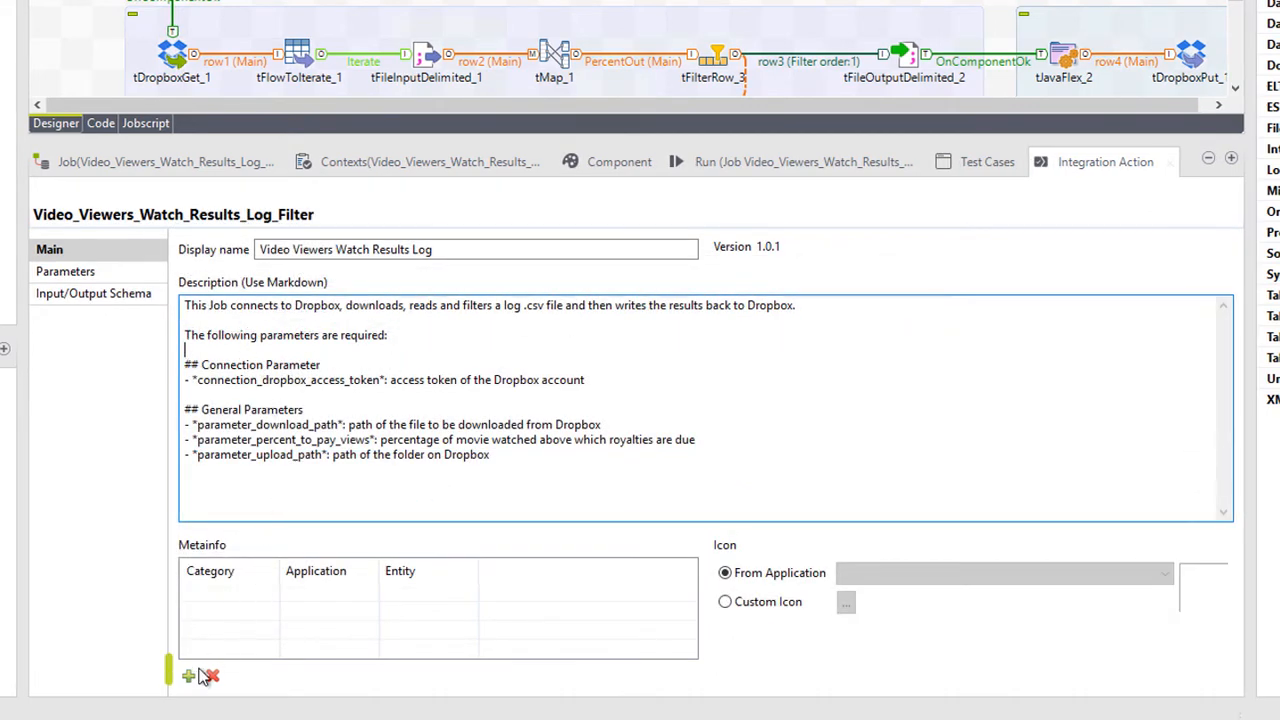
Add metainfo Category File, Application Dropbox, Entity 'upload', and use the Dropbox application icon.
left_click(189, 676)
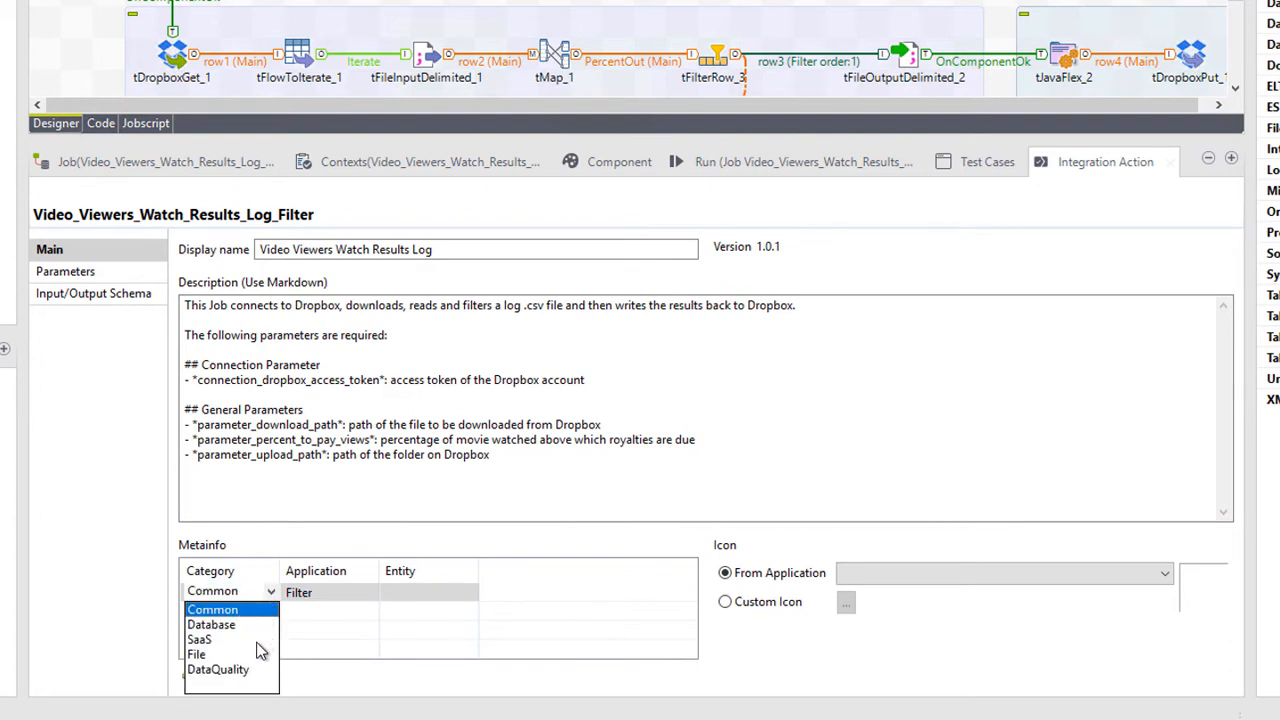
left_click(196, 654)
type("Dropbox")
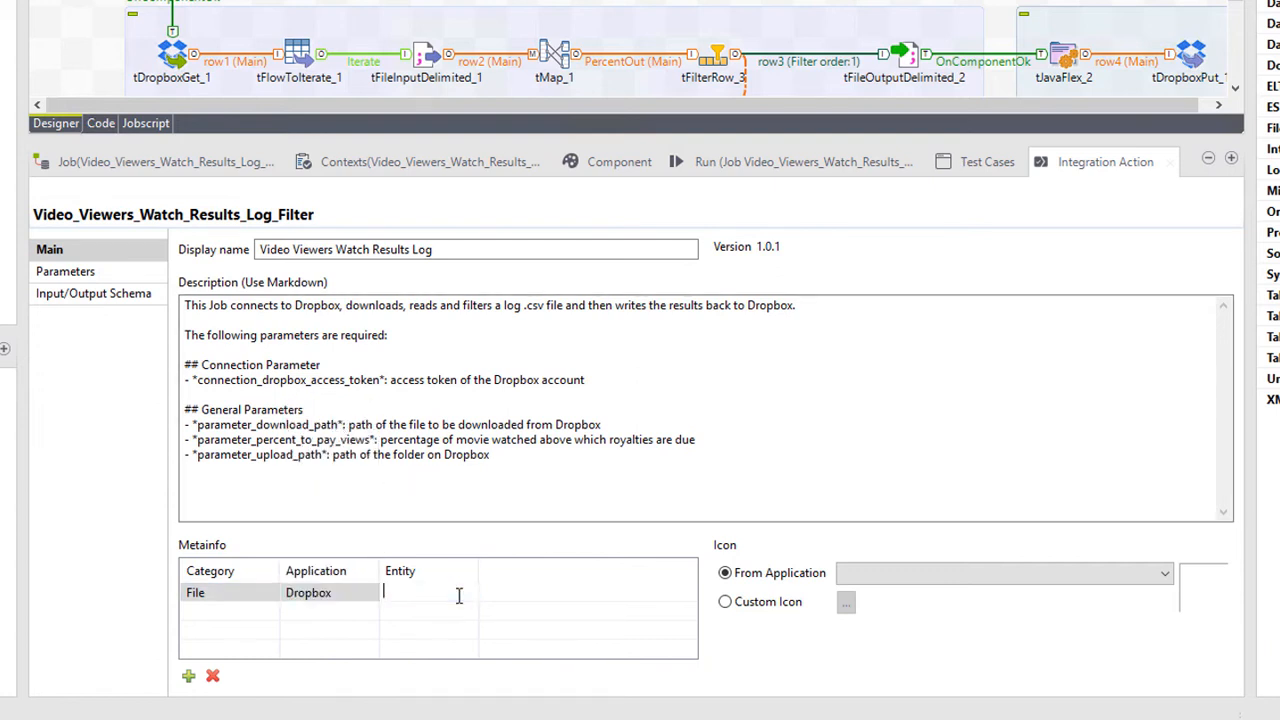
type("upload")
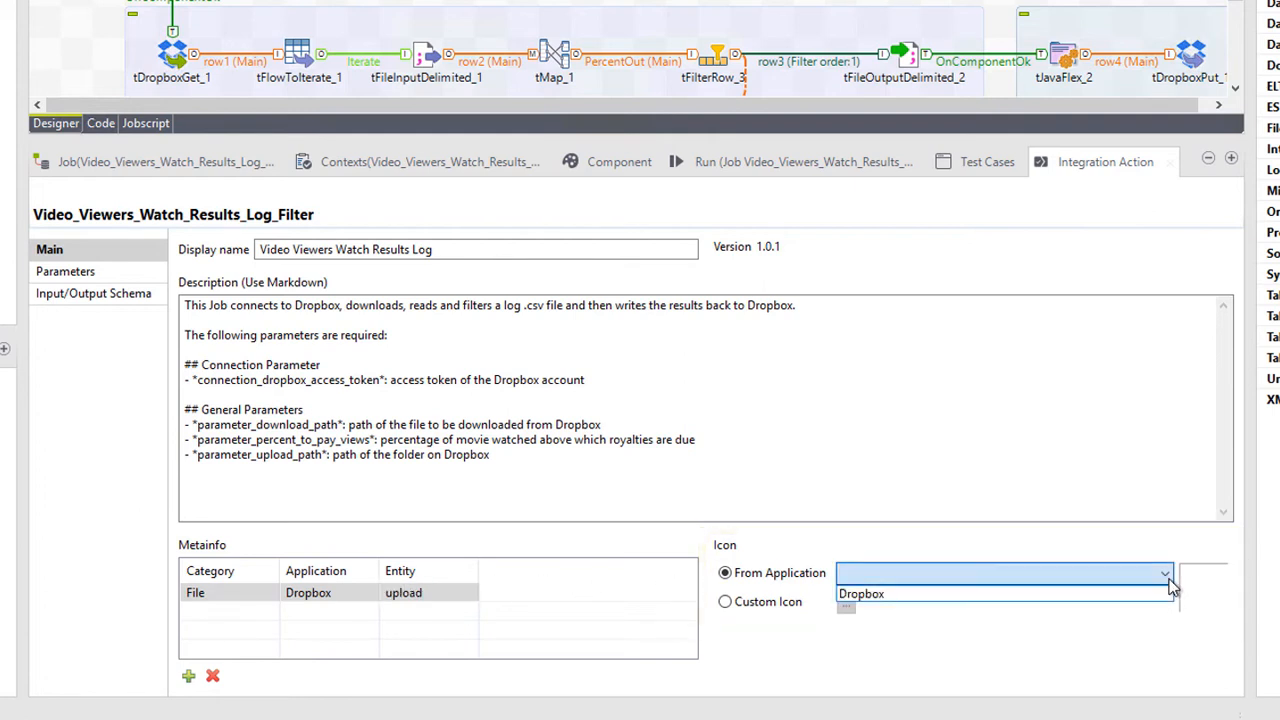
left_click(861, 593)
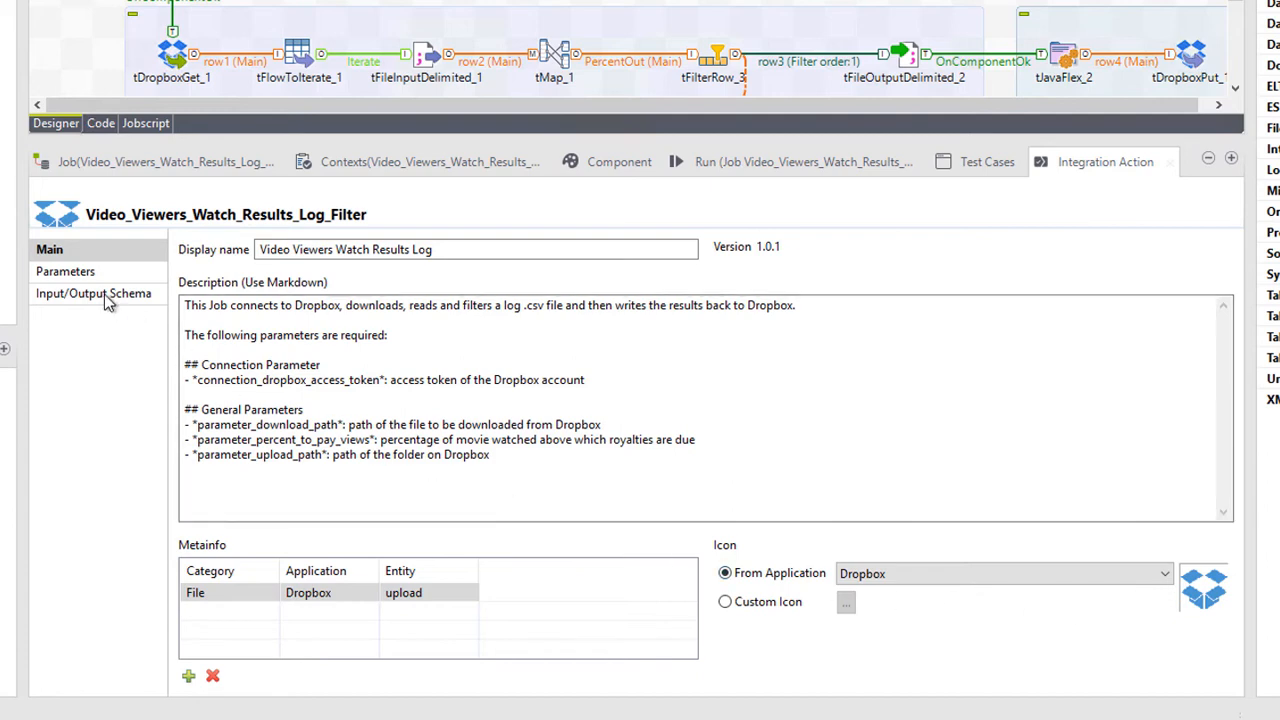
Show the Parameters list with download path, percent-to-pay and upload path marked required.
left_click(67, 271)
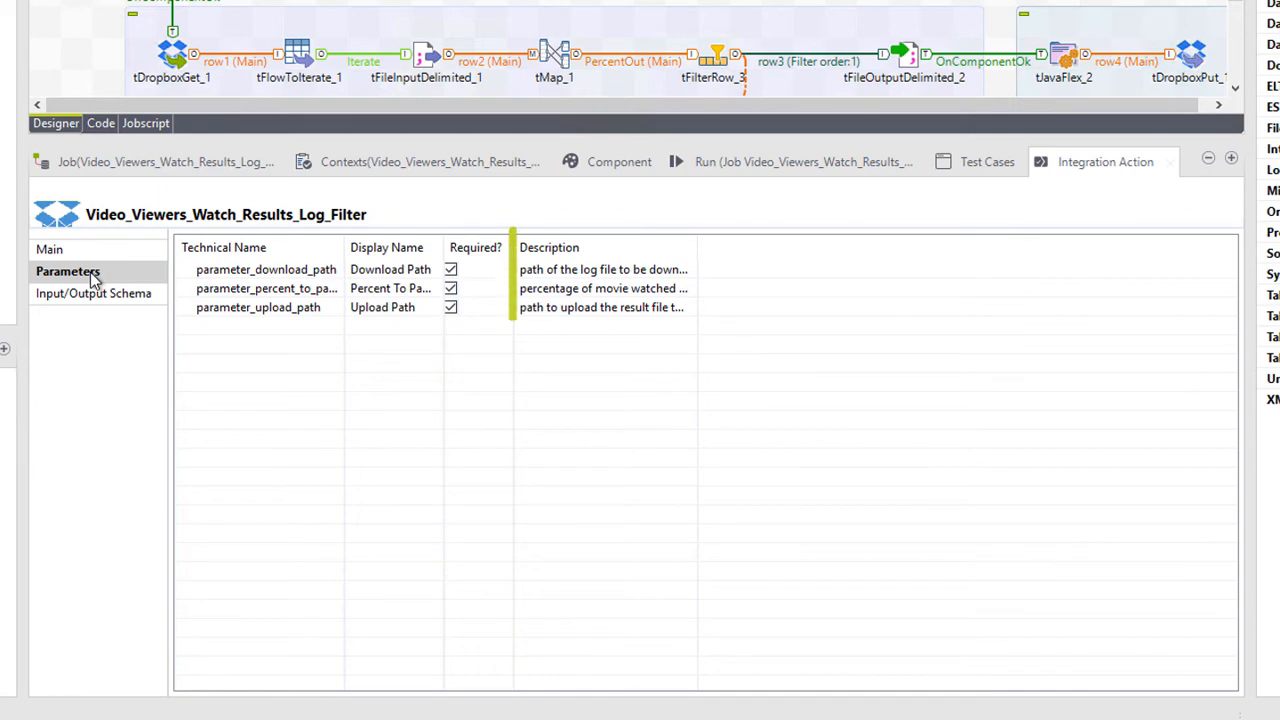
left_click(603, 288)
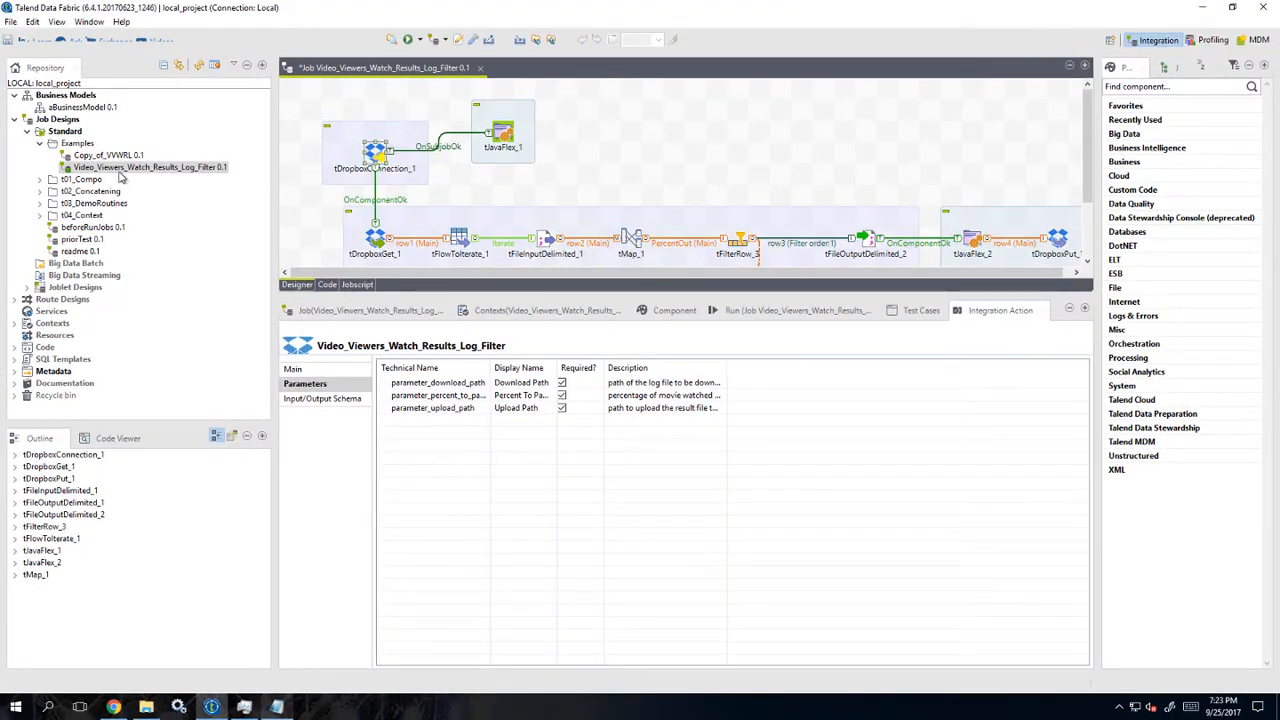
Publish the job to the Personal cloud workspace as version 1.0.5, saving resources first.
right_click(148, 167)
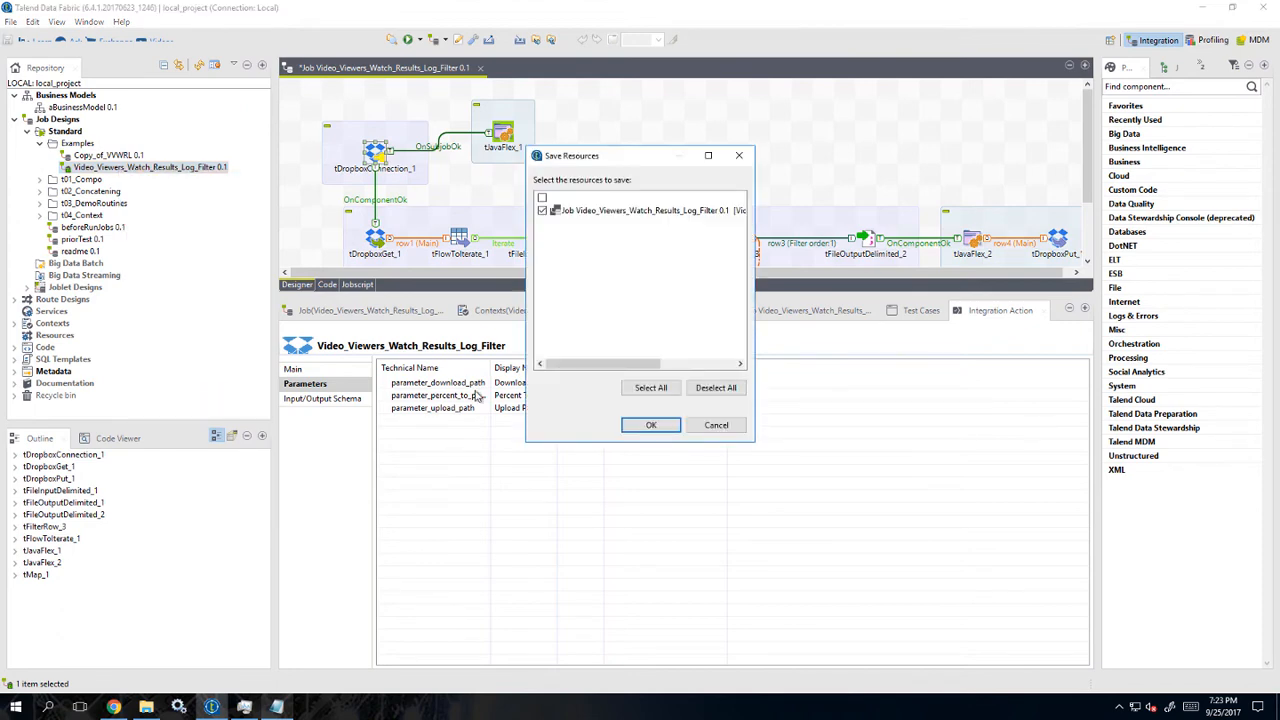
left_click(651, 424)
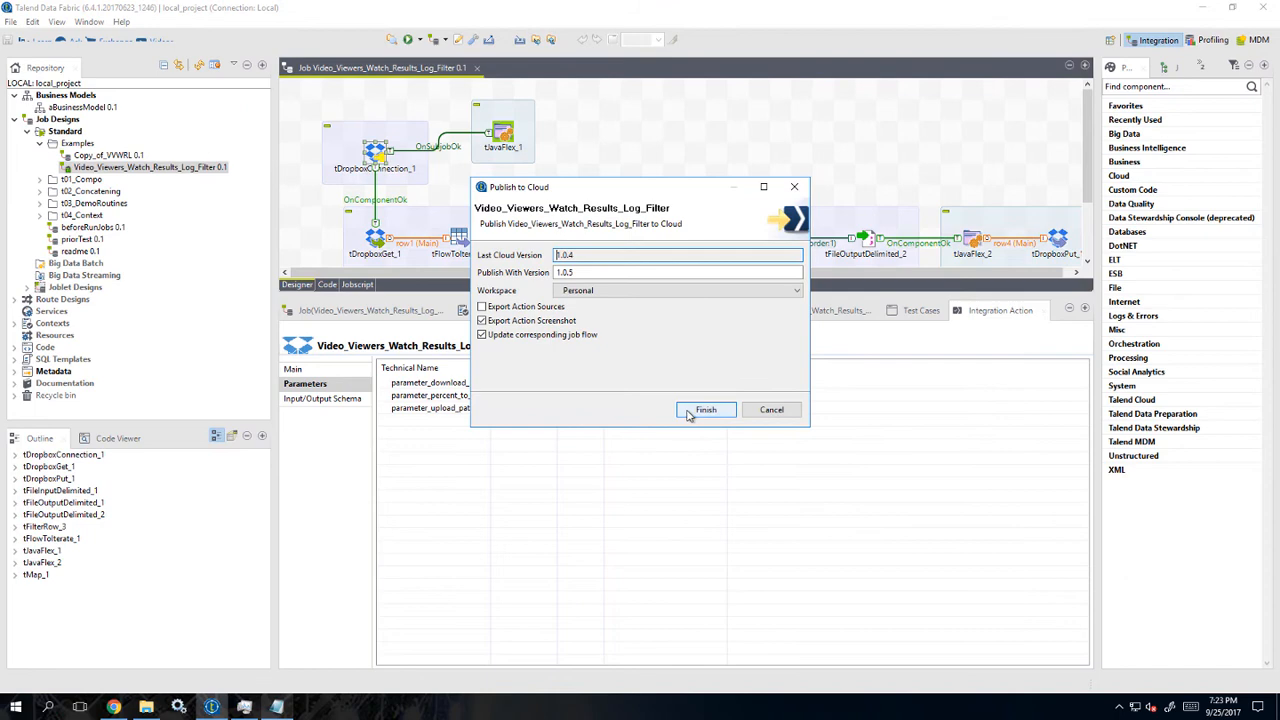
left_click(705, 409)
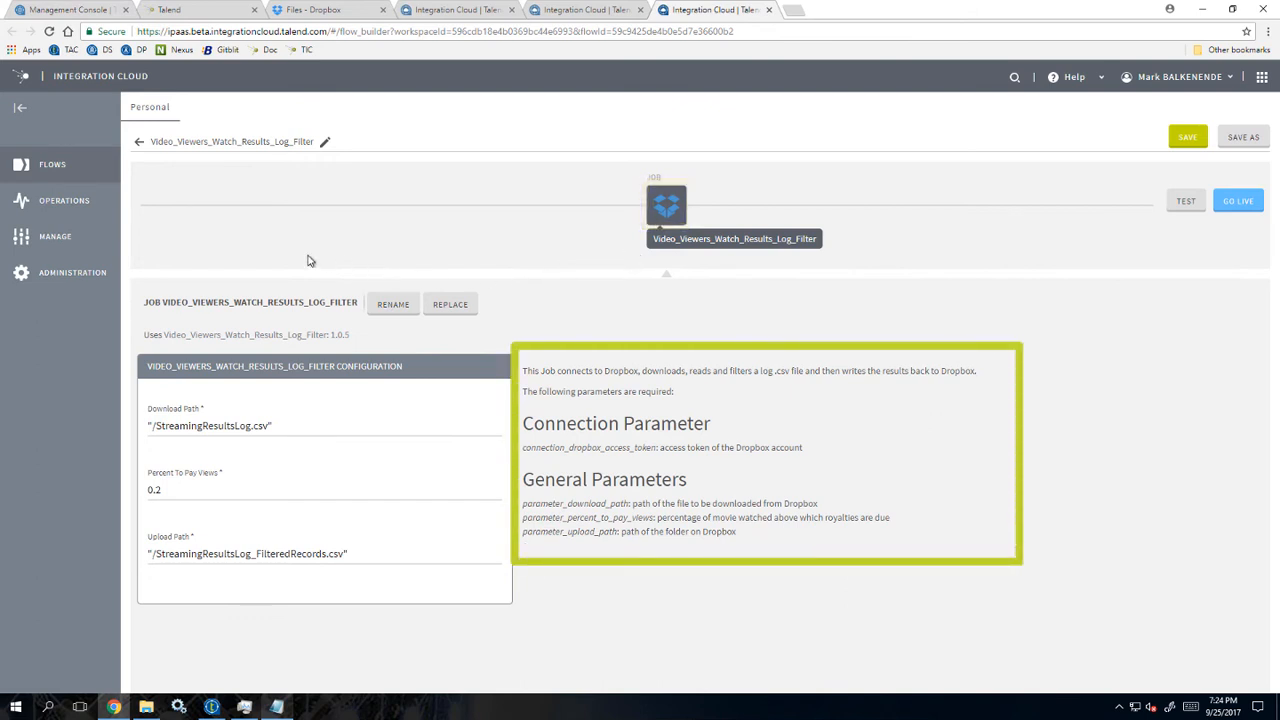
From the Manage jobs list, show the Video Viewers Watch Results Log job listed under File: Dropbox.
left_click(55, 236)
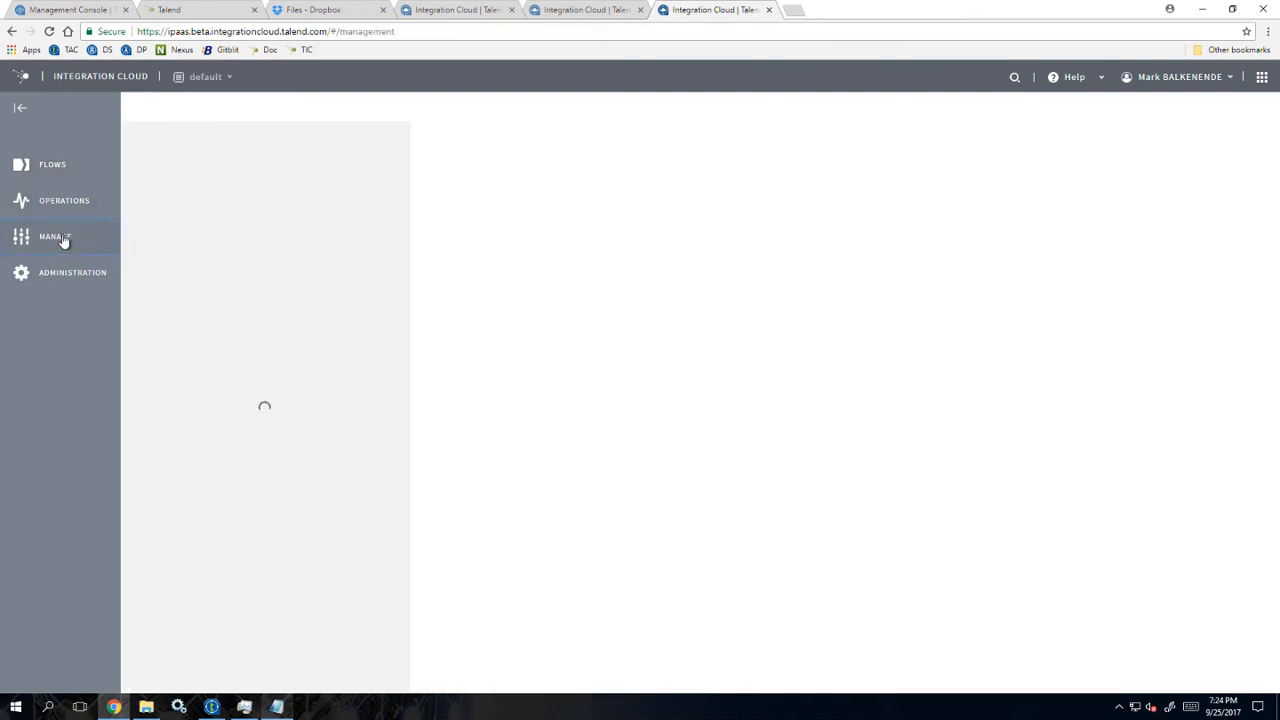
left_click(56, 237)
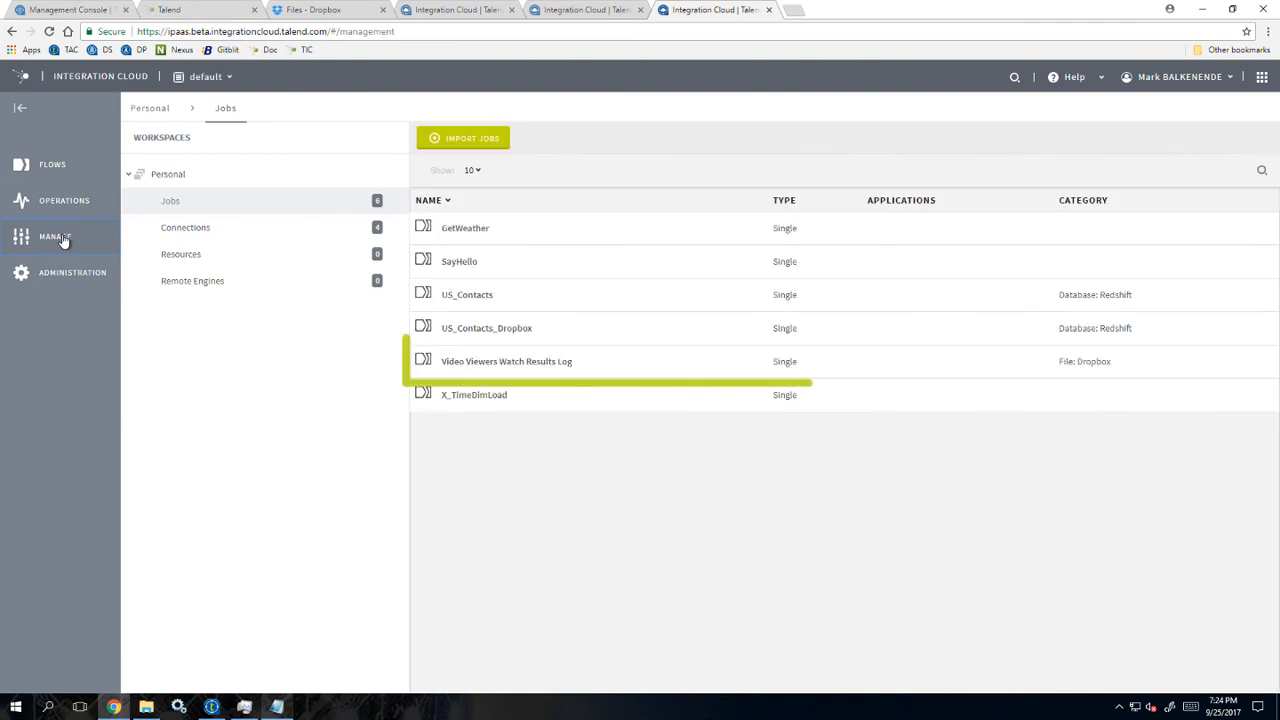
mouse_move(506, 361)
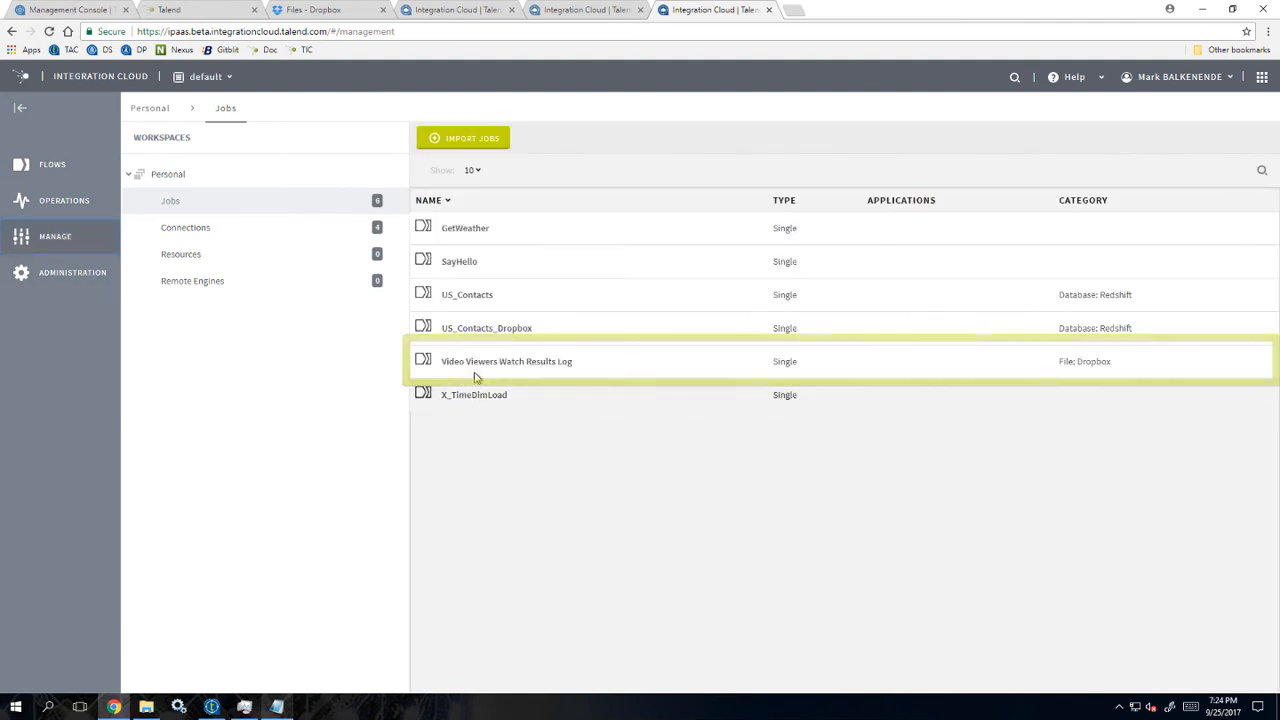
left_click(506, 361)
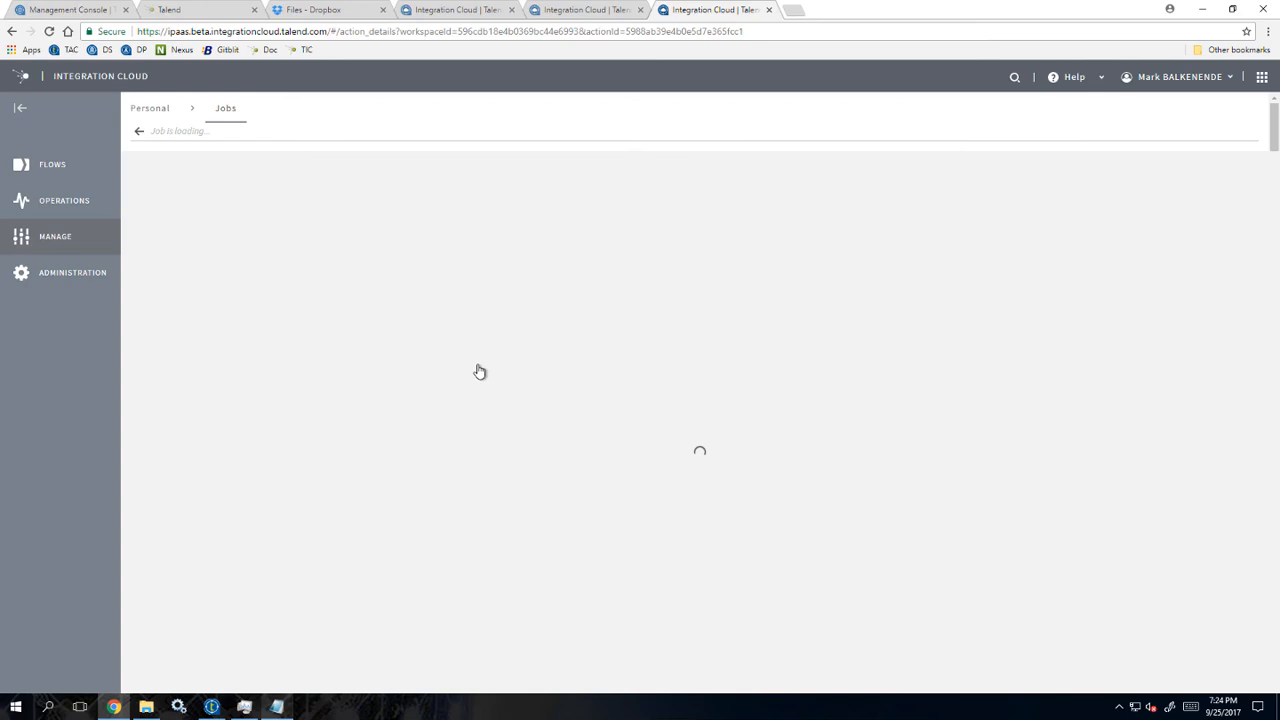